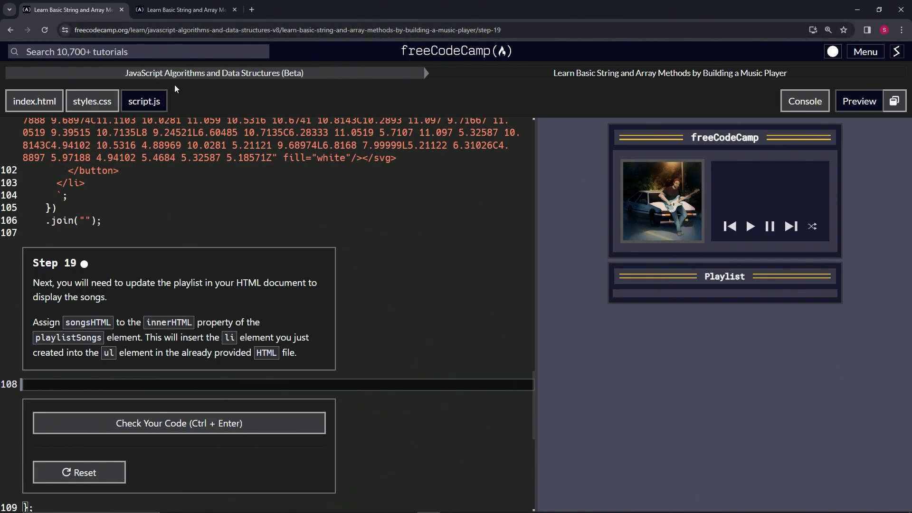
pyautogui.moveTo(531, 90)
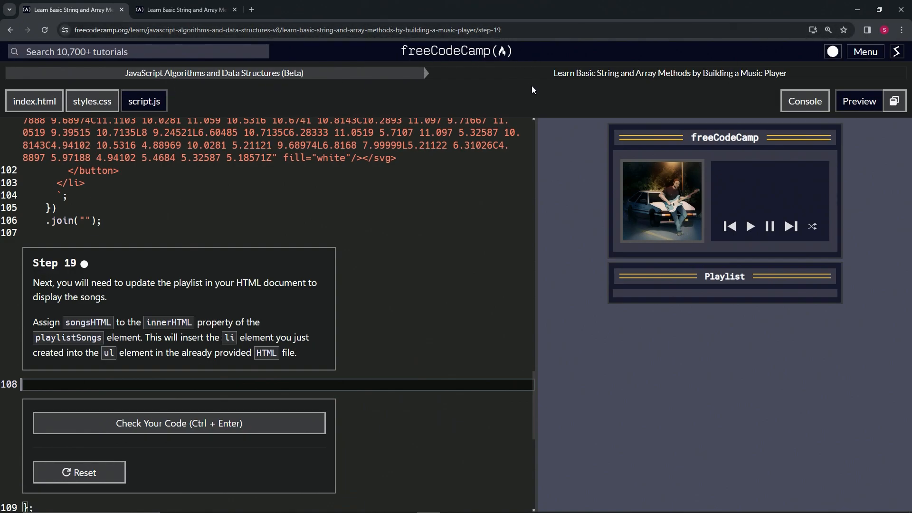
pyautogui.moveTo(721, 83)
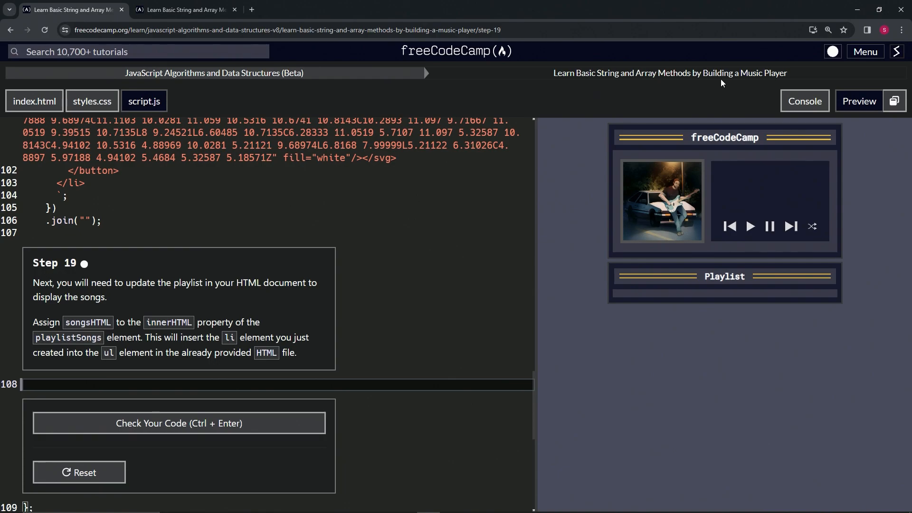
pyautogui.moveTo(75, 267)
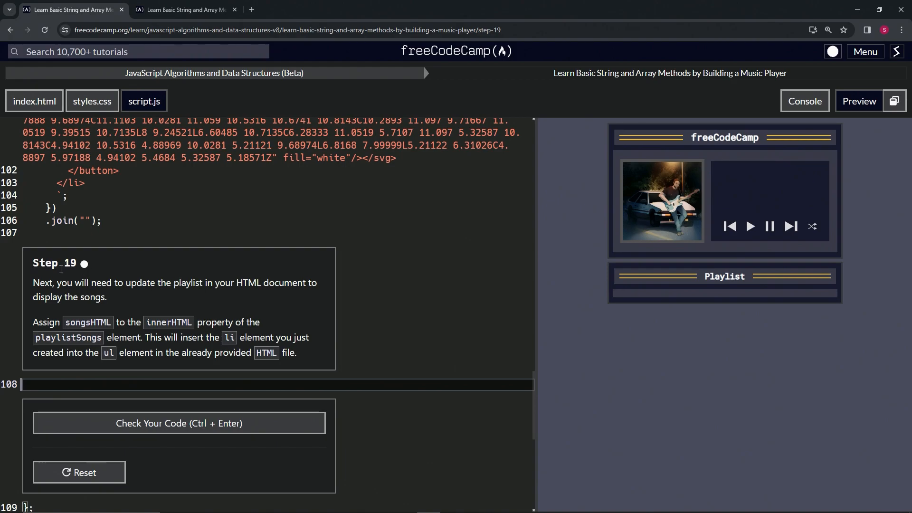
pyautogui.moveTo(154, 286)
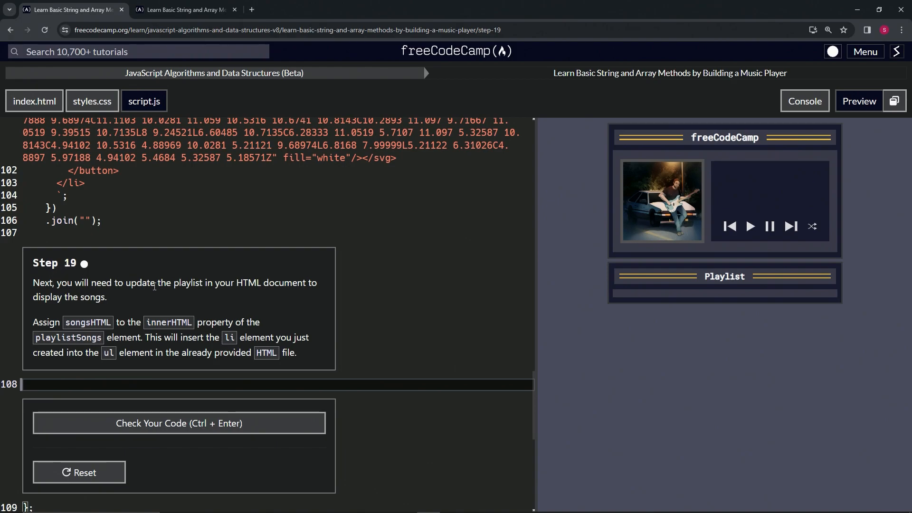
pyautogui.moveTo(325, 291)
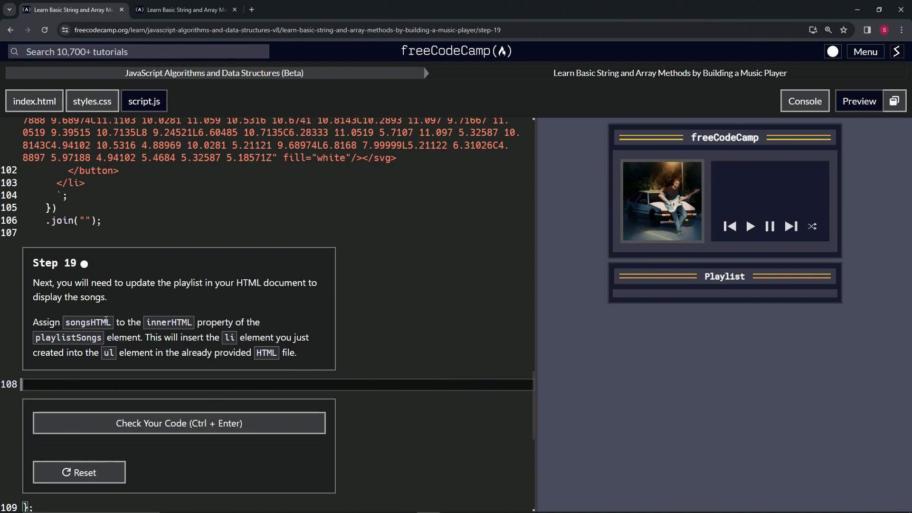
pyautogui.moveTo(244, 321)
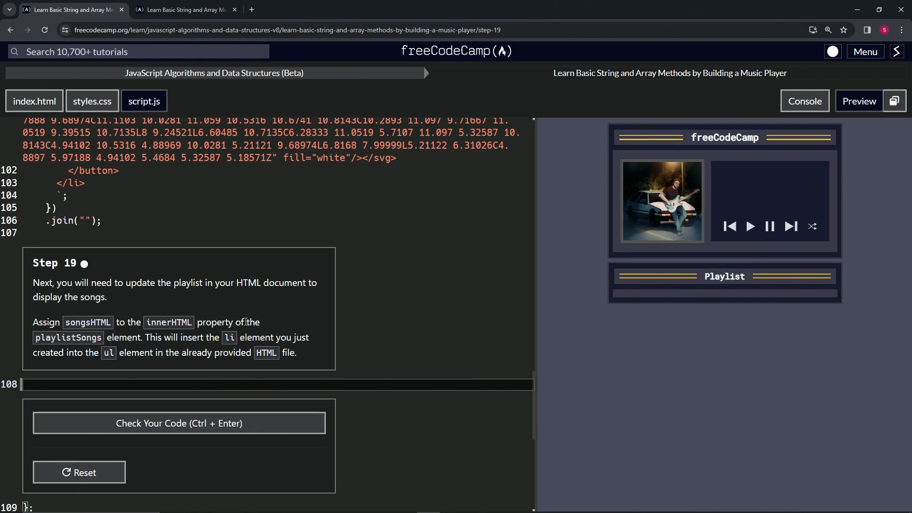
pyautogui.moveTo(163, 326)
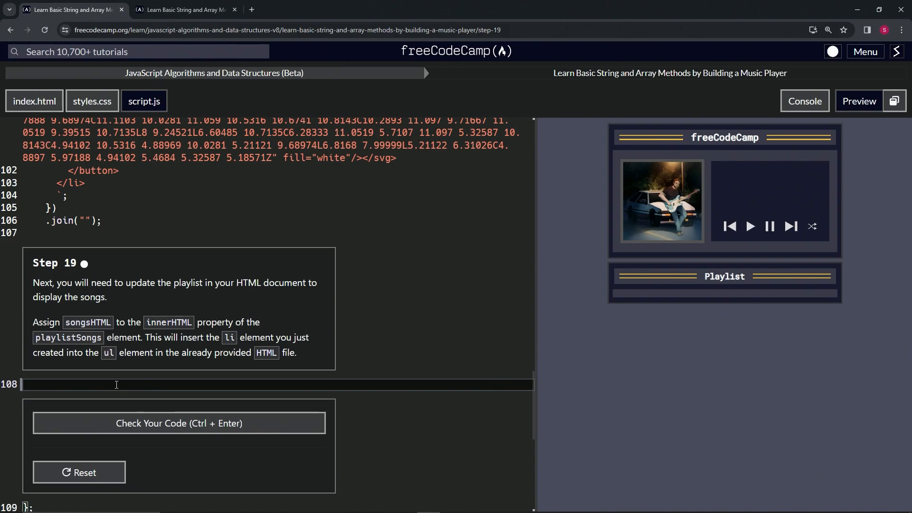
# Step: Write playlistSongs.innerHTML = songsHTML on line 108 of script.js
pyautogui.write('playl')
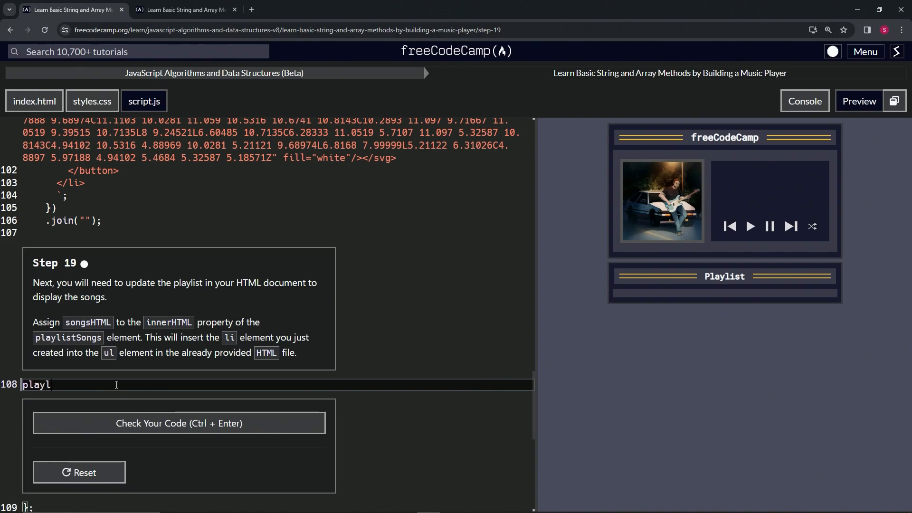
pyautogui.write('istSon')
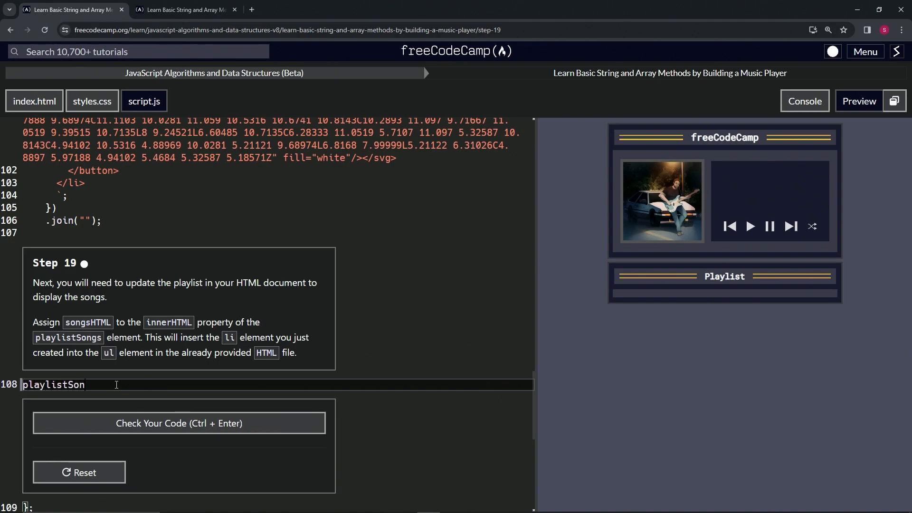
pyautogui.write('gs.')
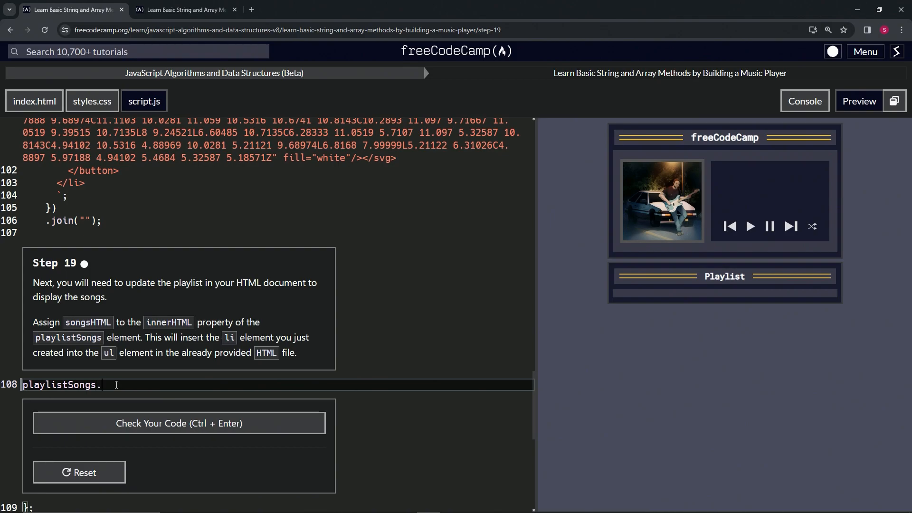
pyautogui.write('inner')
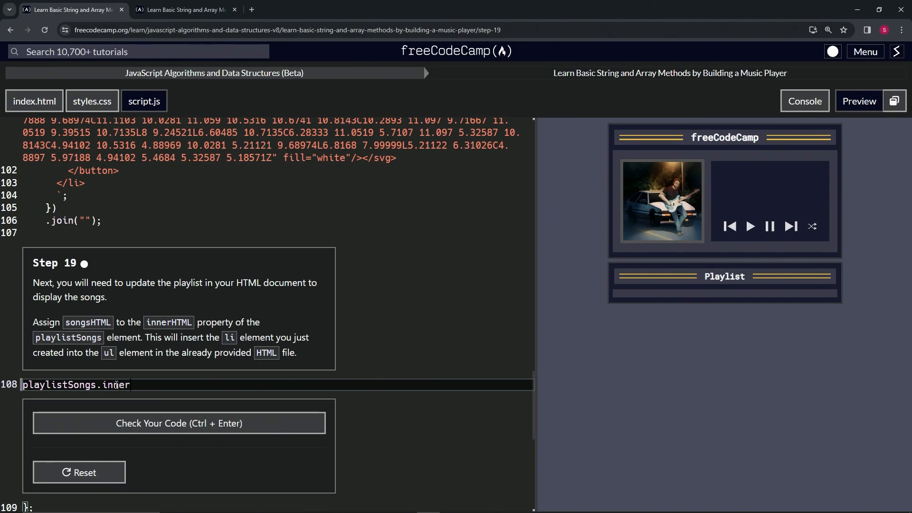
pyautogui.write('HTML =')
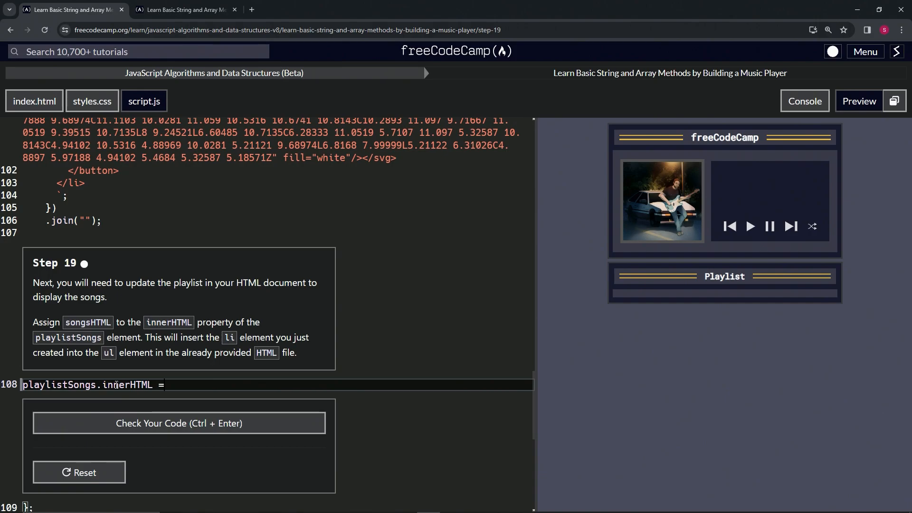
pyautogui.write('son')
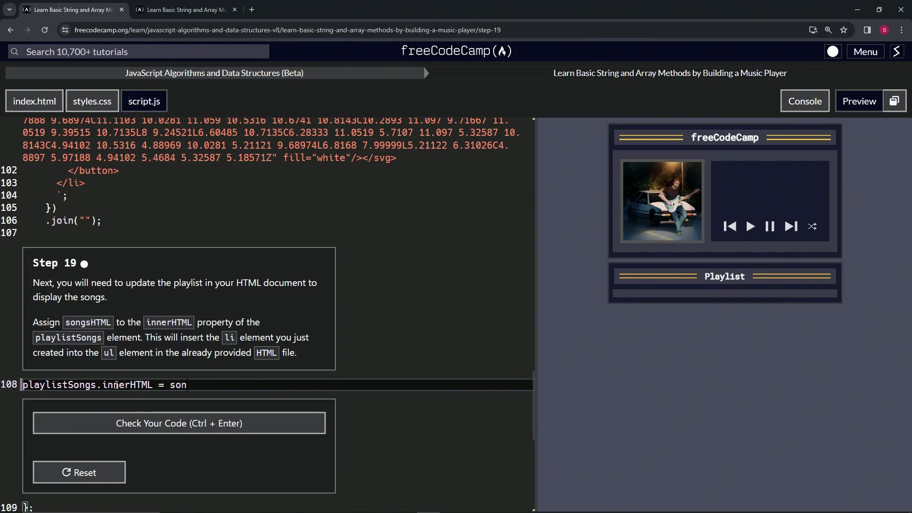
pyautogui.write('gsHTML;')
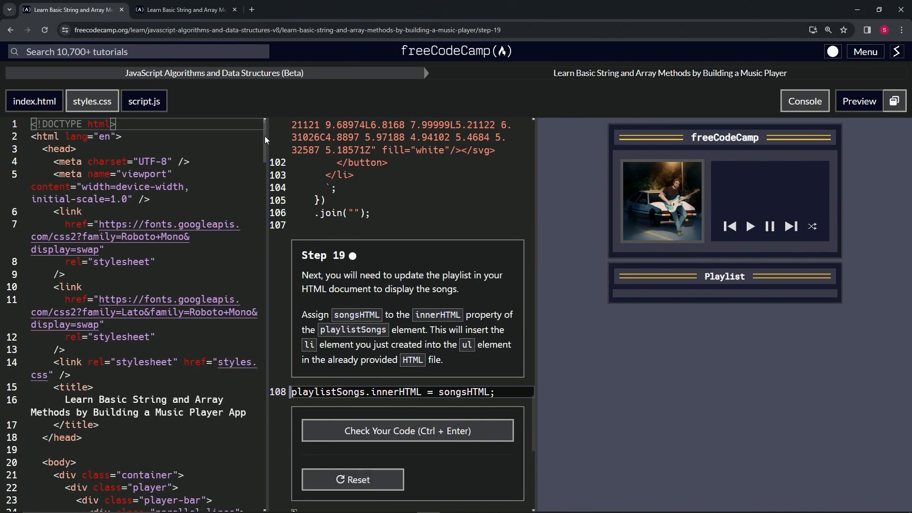
# Step: Scroll index.html to the playlist-songs ul, then close the HTML file
pyautogui.scroll(-3)
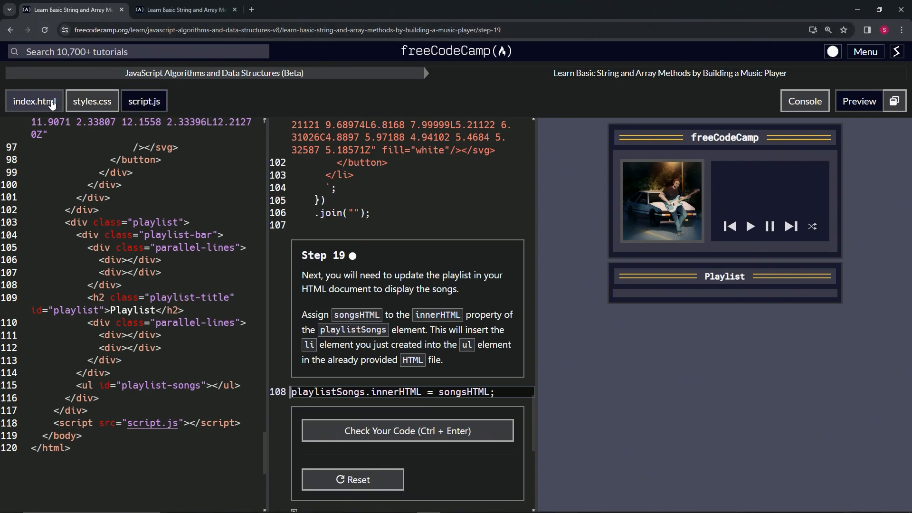
pyautogui.click(143, 101)
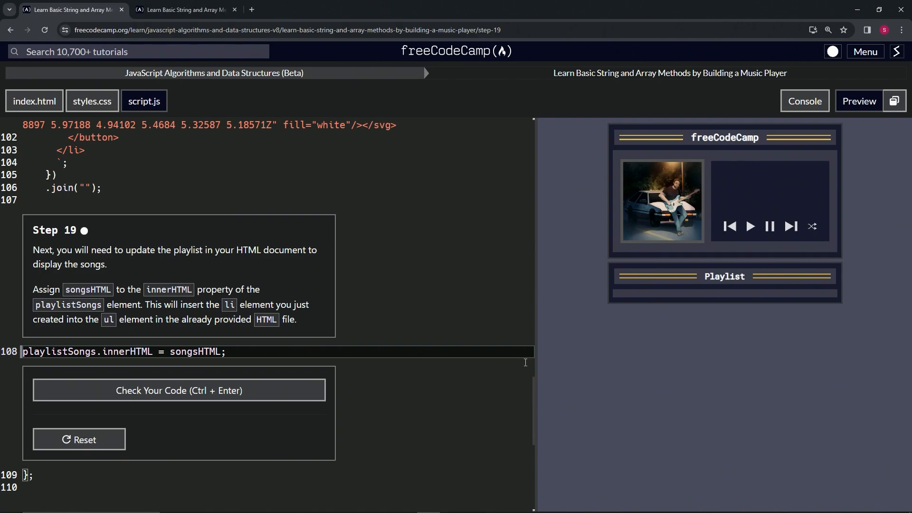
pyautogui.moveTo(66, 339)
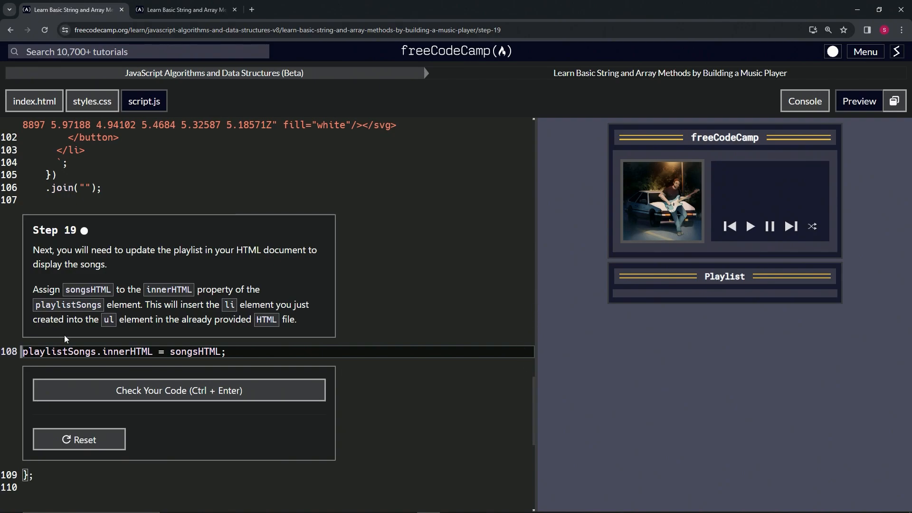
pyautogui.moveTo(523, 300)
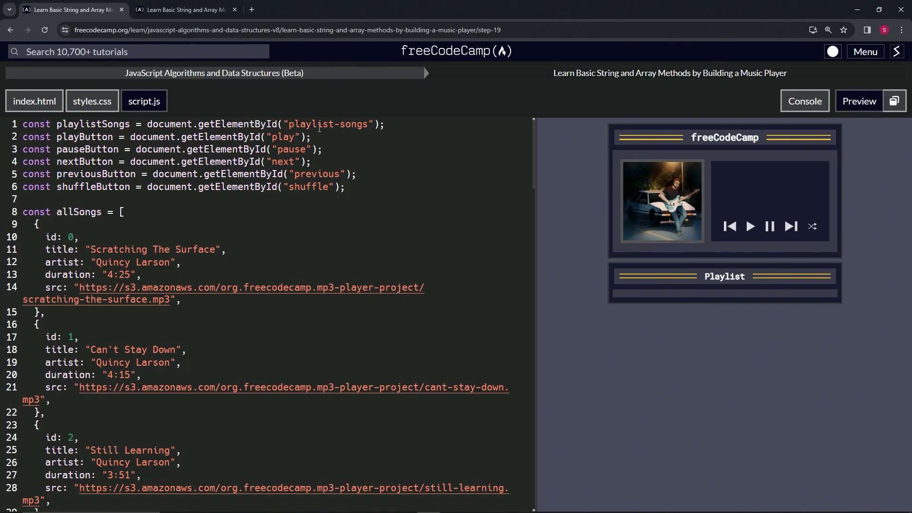
pyautogui.moveTo(532, 148)
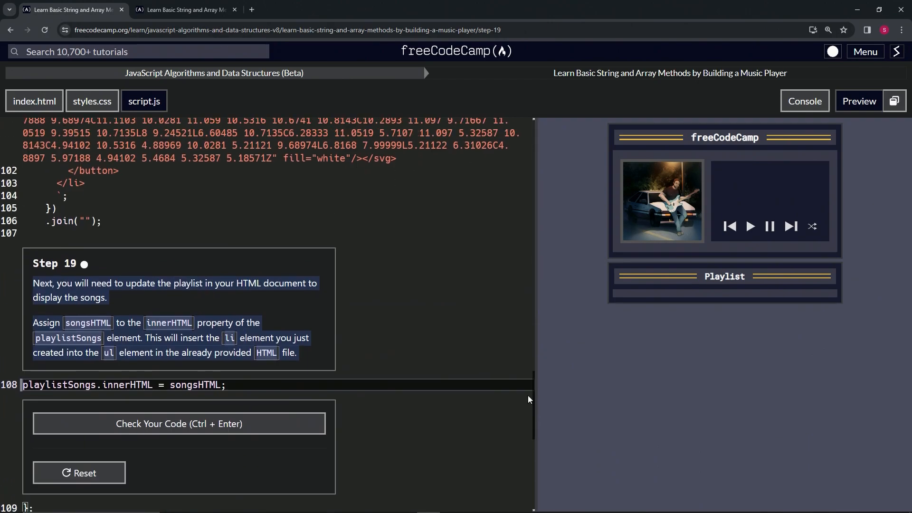
# Step: Check the code for Step 19 and submit to advance to Step 20
pyautogui.click(178, 424)
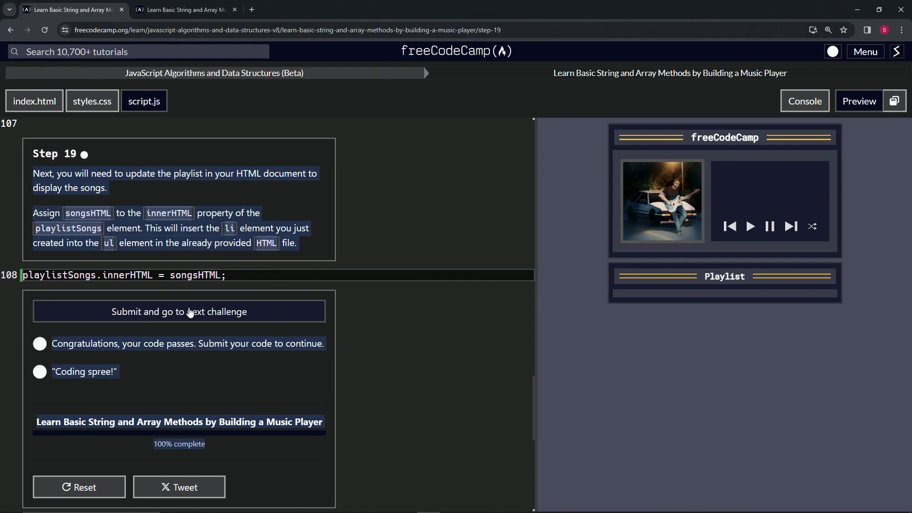
pyautogui.click(178, 311)
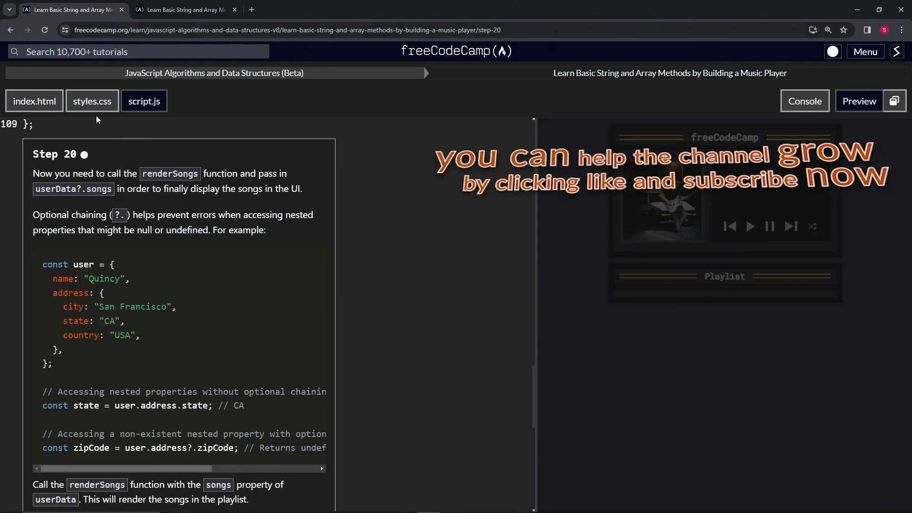